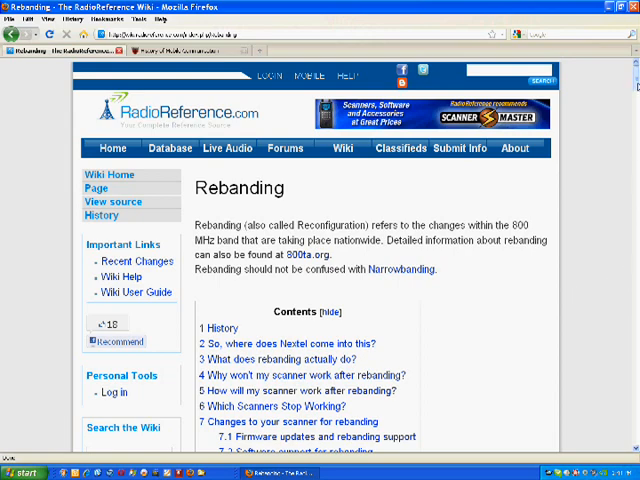
scroll("down", 3)
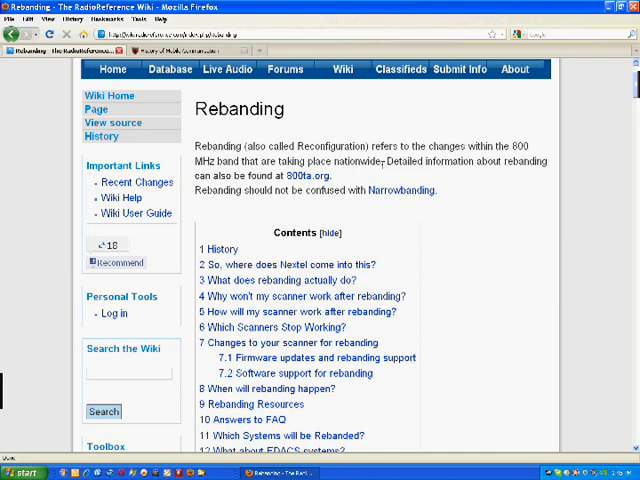
mouse_move(400, 170)
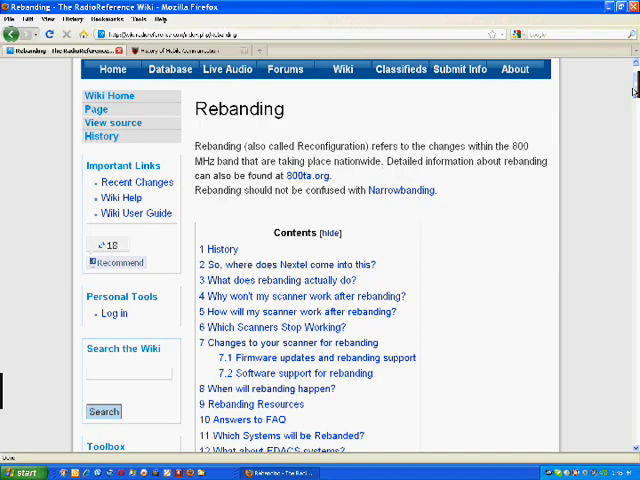
scroll("down", 3)
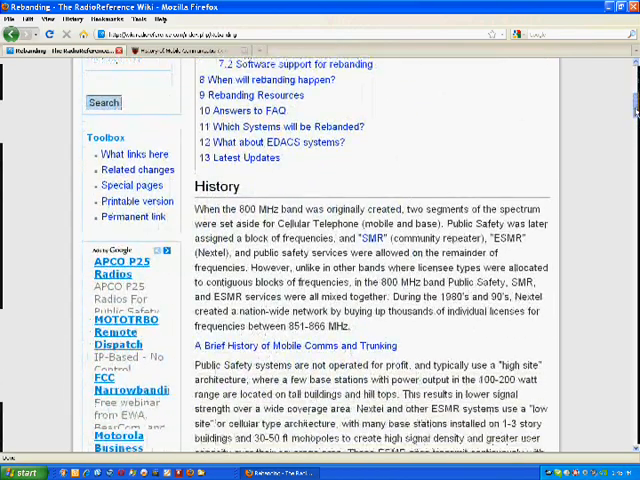
scroll("down", 3)
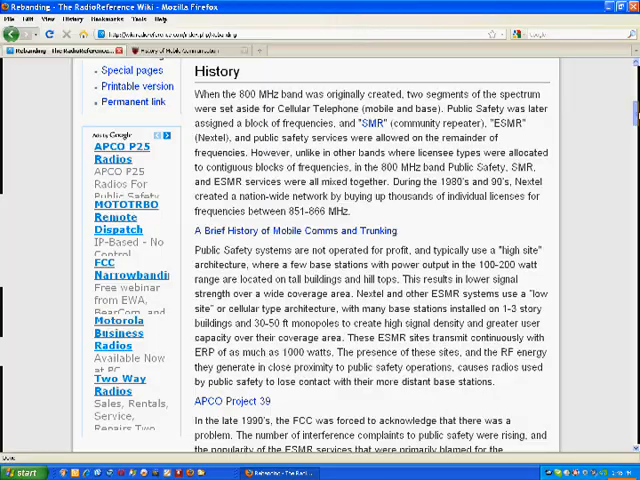
scroll("down", 3)
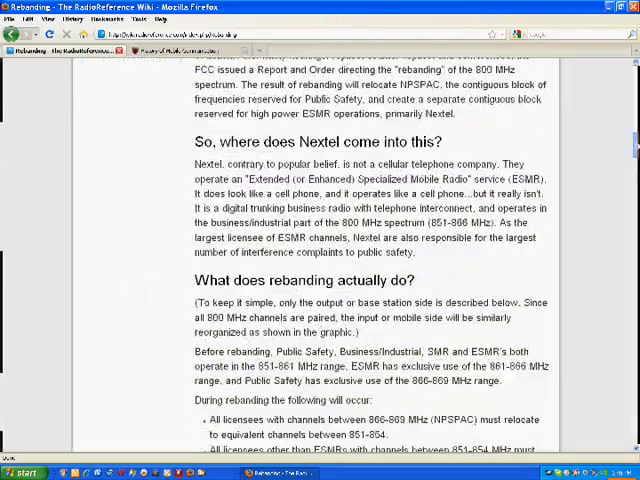
scroll("down", 3)
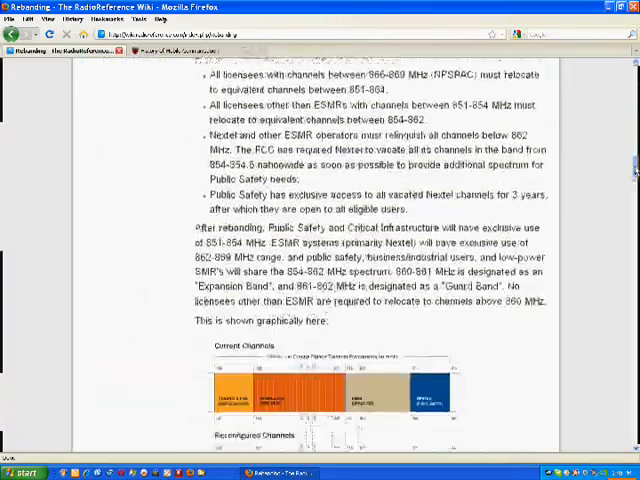
scroll("down", 3)
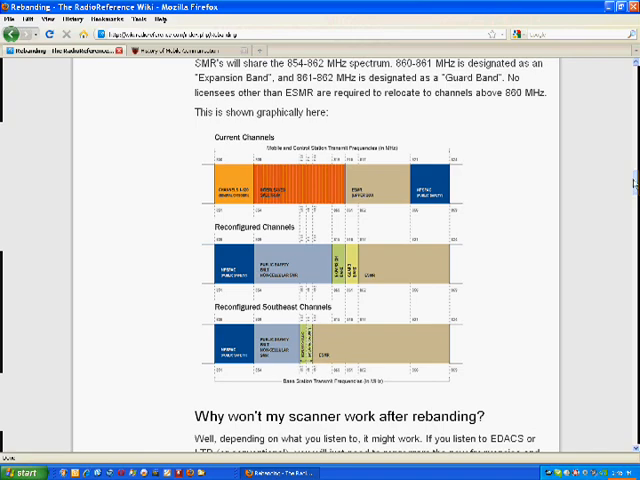
scroll("down", 3)
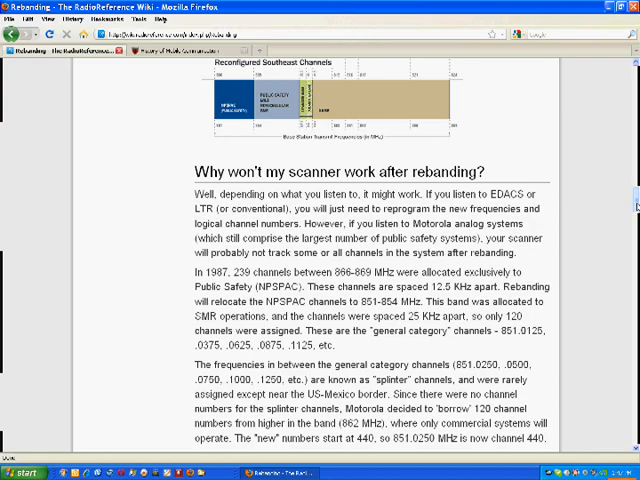
scroll("down", 3)
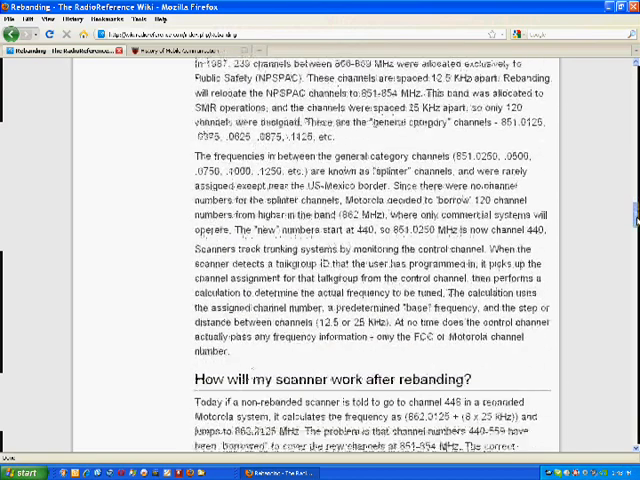
scroll("down", 3)
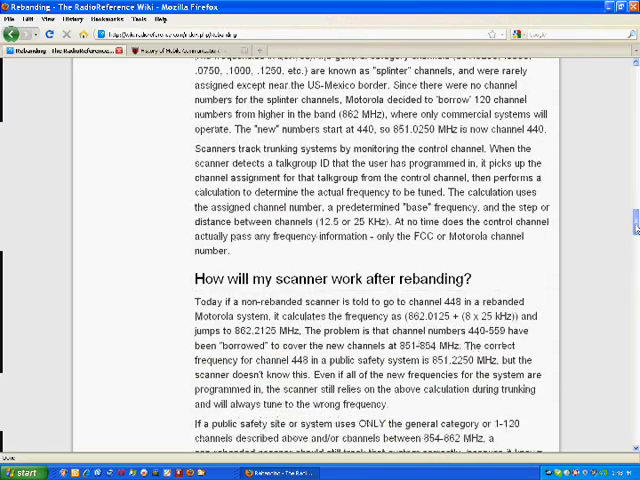
scroll("down", 3)
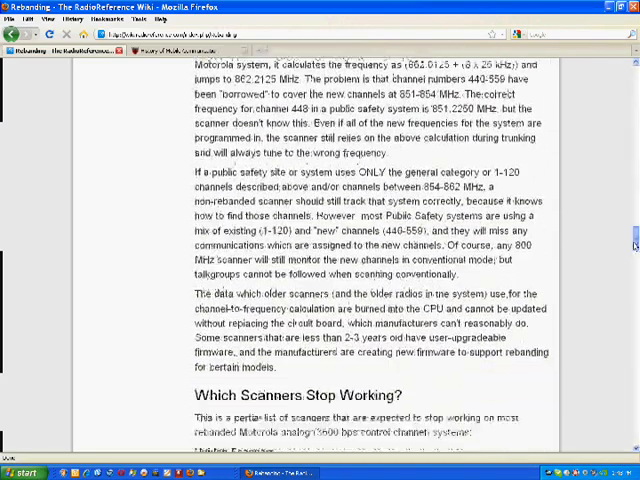
scroll("down", 3)
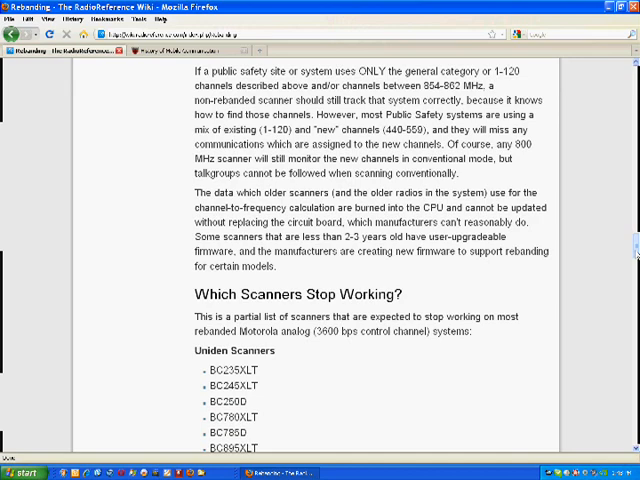
scroll("down", 3)
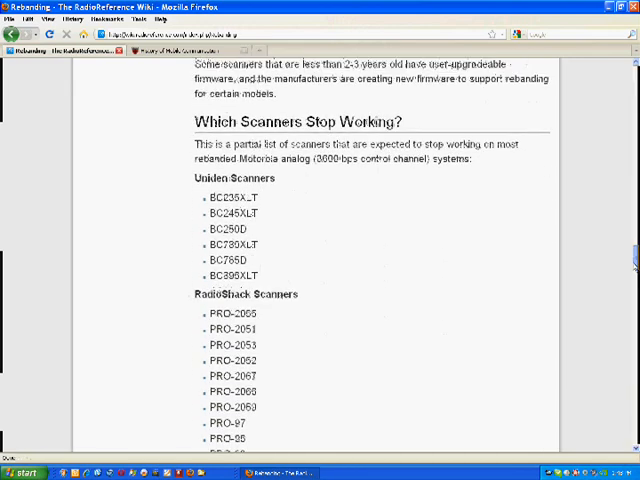
scroll("down", 3)
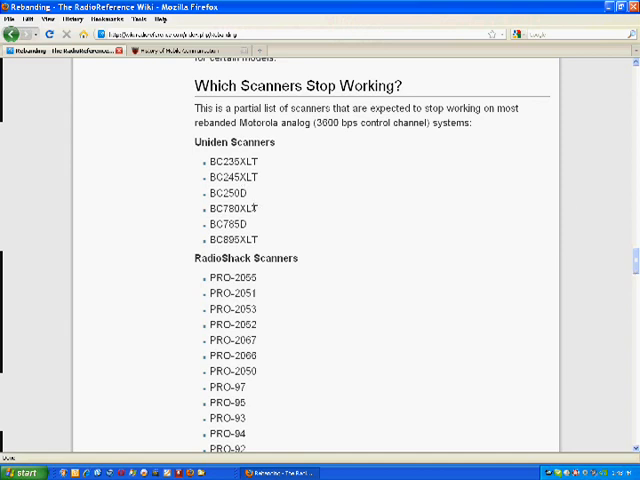
mouse_move(268, 212)
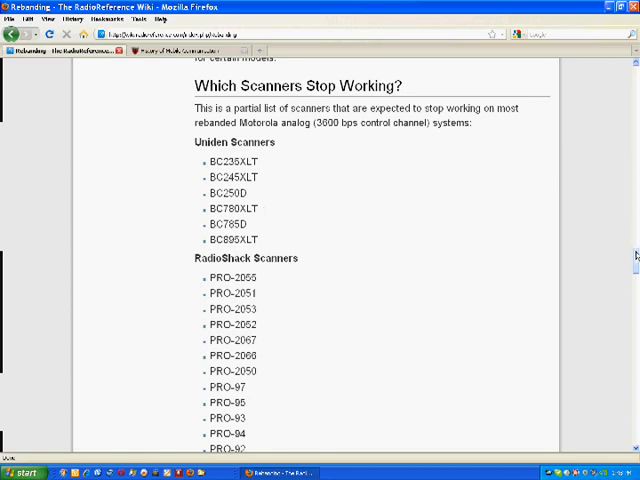
scroll("down", 3)
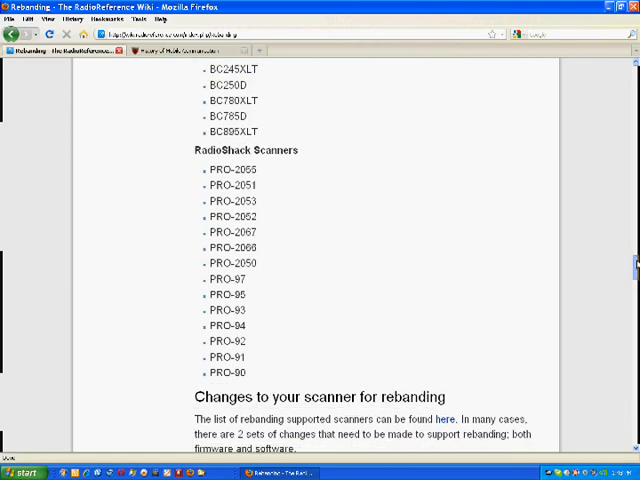
mouse_move(244, 278)
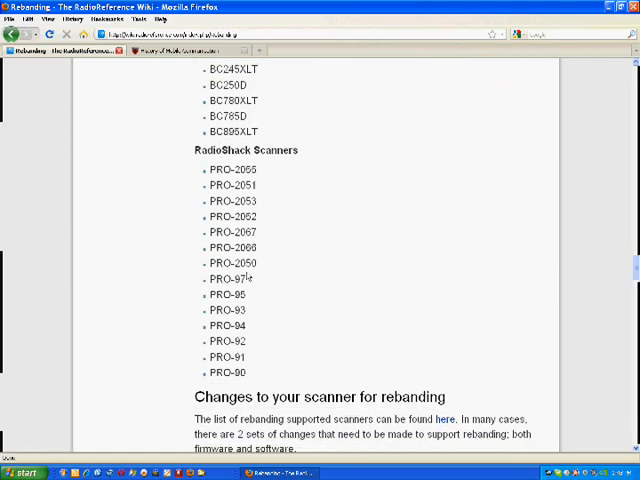
mouse_move(284, 294)
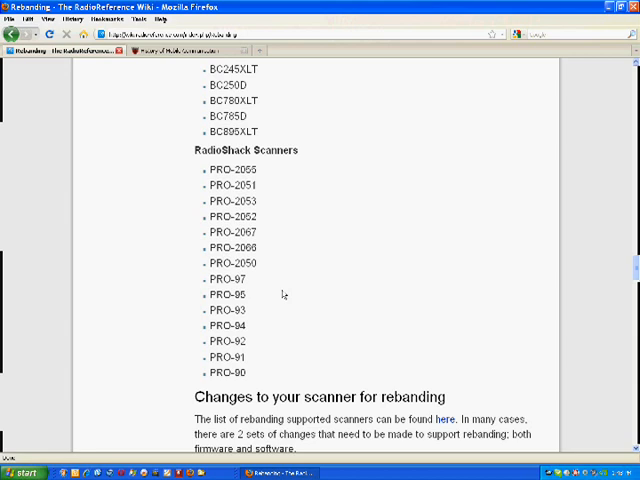
mouse_move(588, 266)
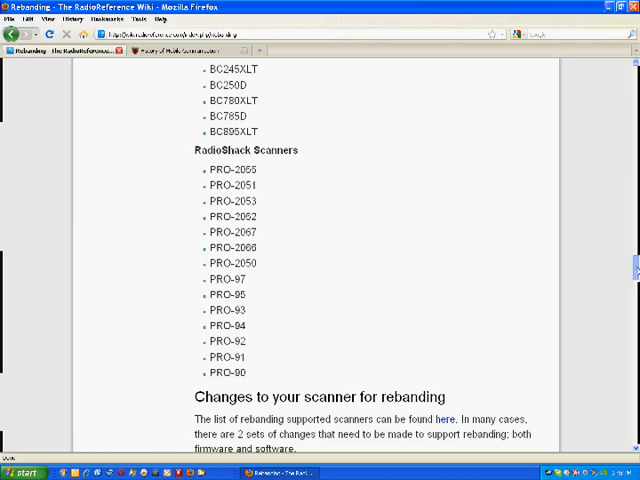
scroll("down", 3)
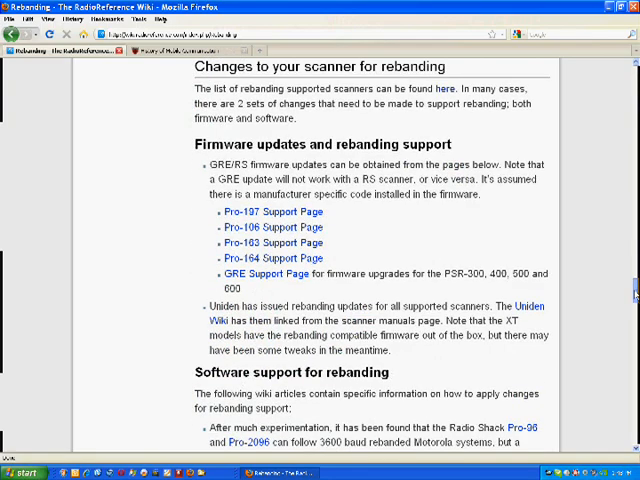
scroll("down", 3)
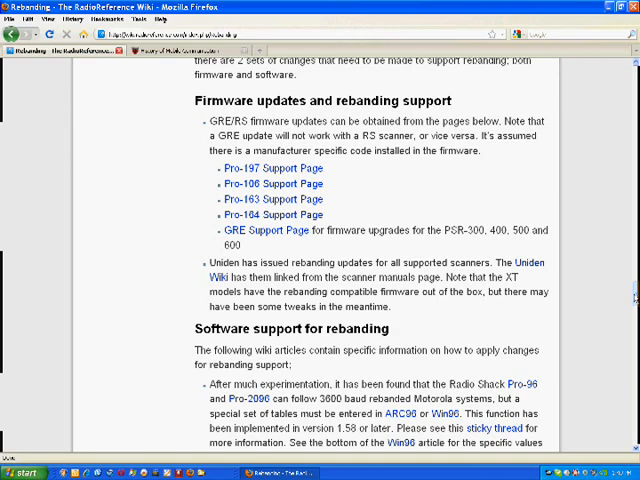
scroll("down", 3)
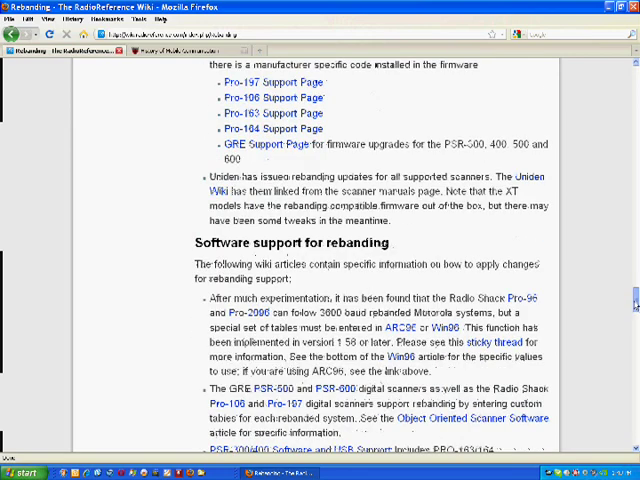
scroll("down", 3)
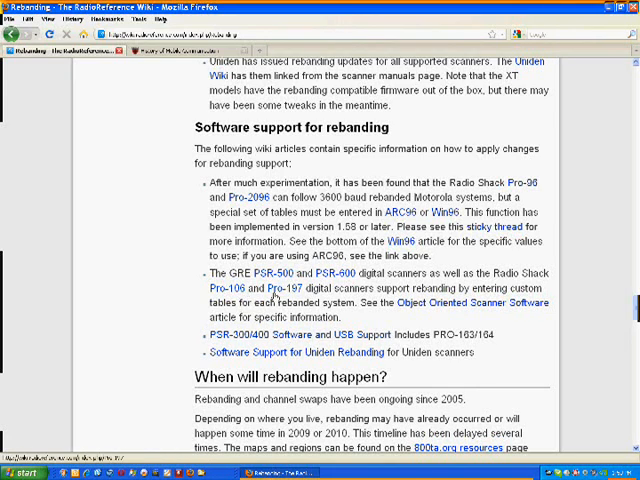
mouse_move(364, 316)
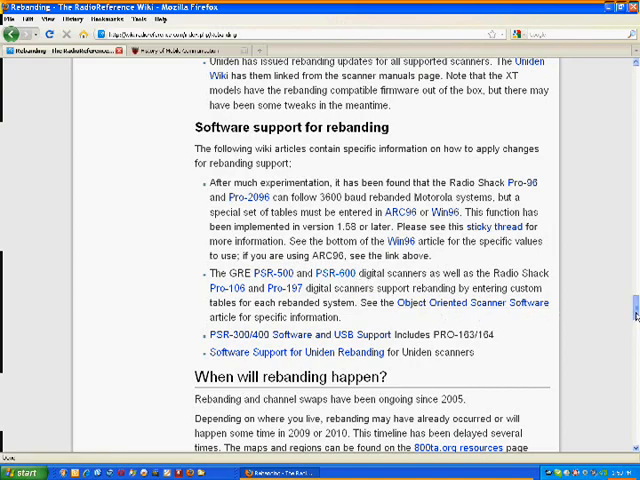
scroll("down", 3)
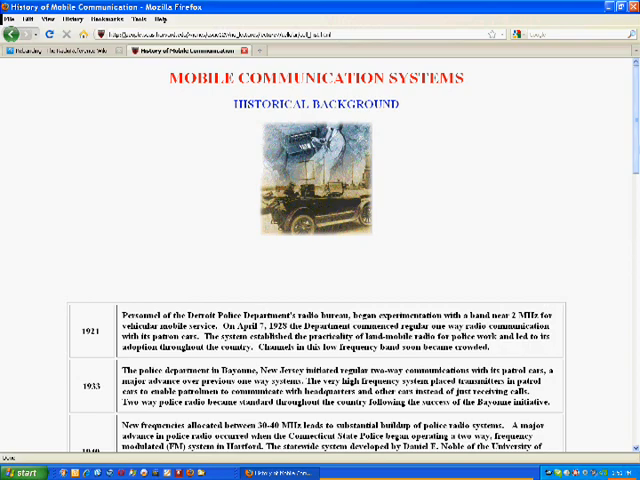
scroll("down", 3)
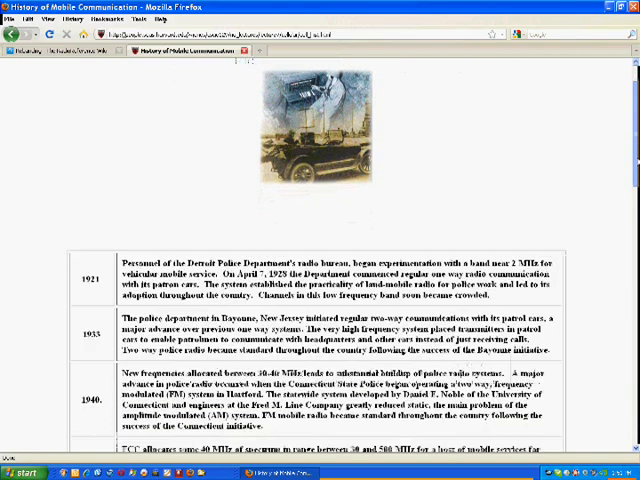
scroll("down", 3)
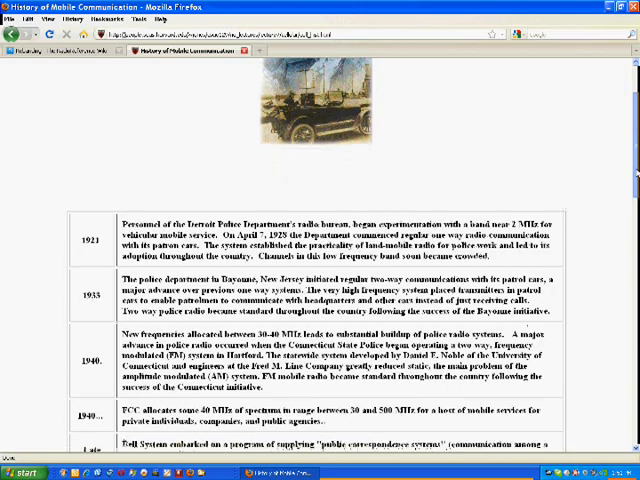
scroll("down", 3)
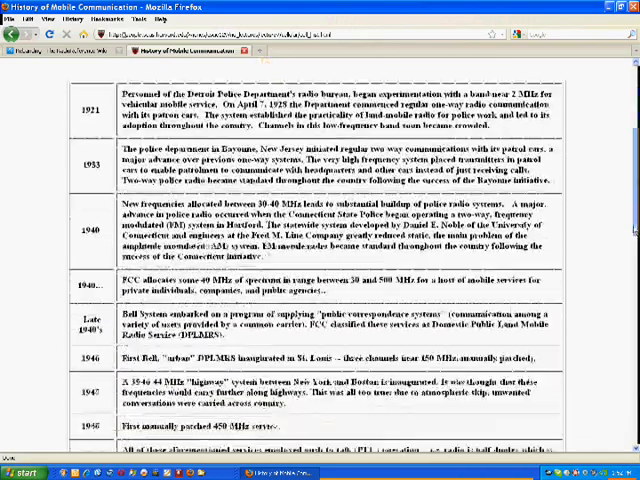
scroll("down", 3)
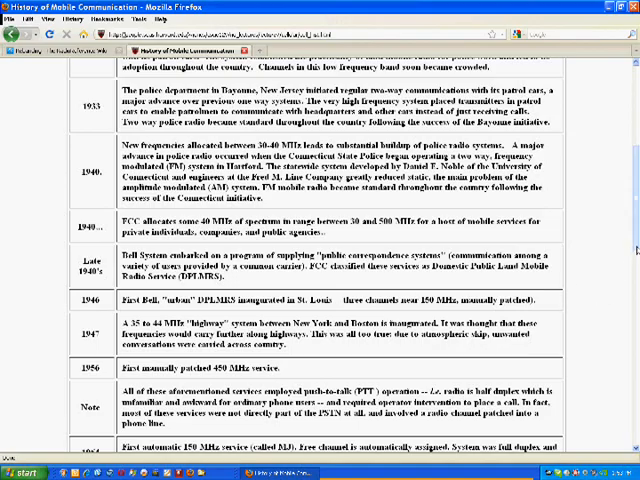
scroll("down", 3)
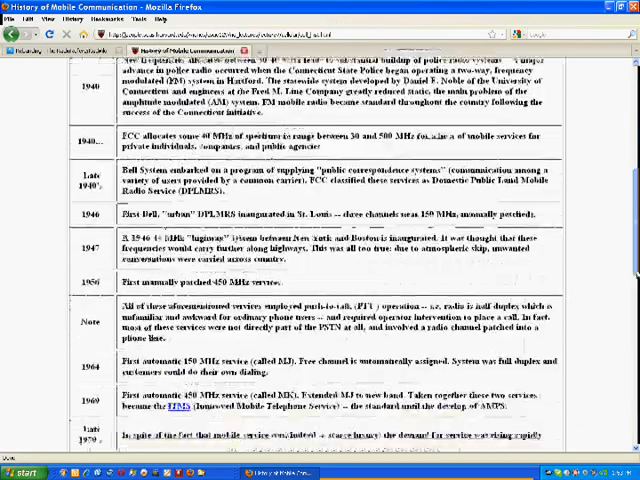
scroll("down", 3)
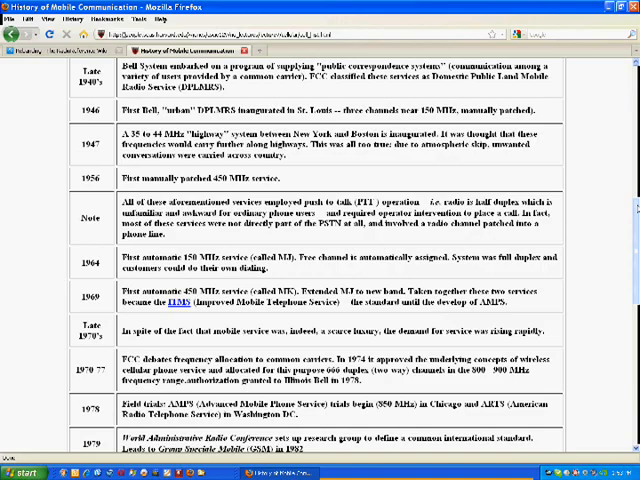
scroll("down", 3)
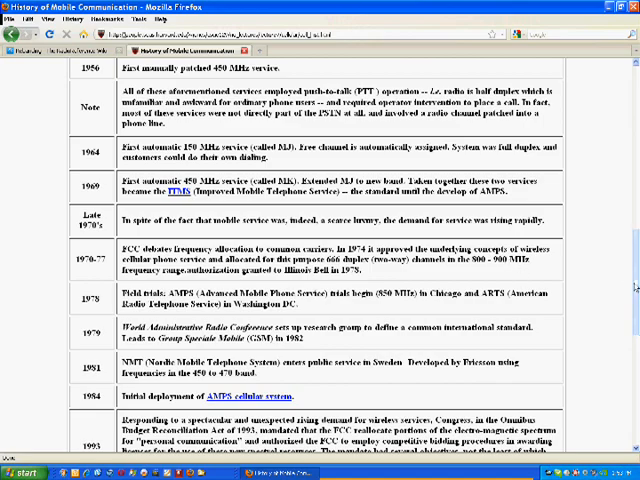
scroll("down", 3)
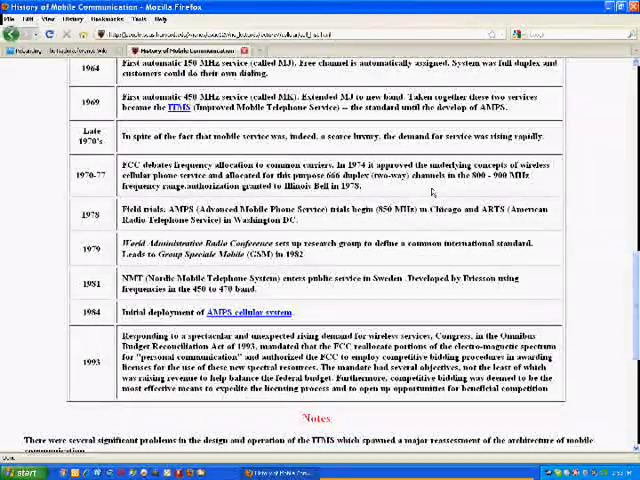